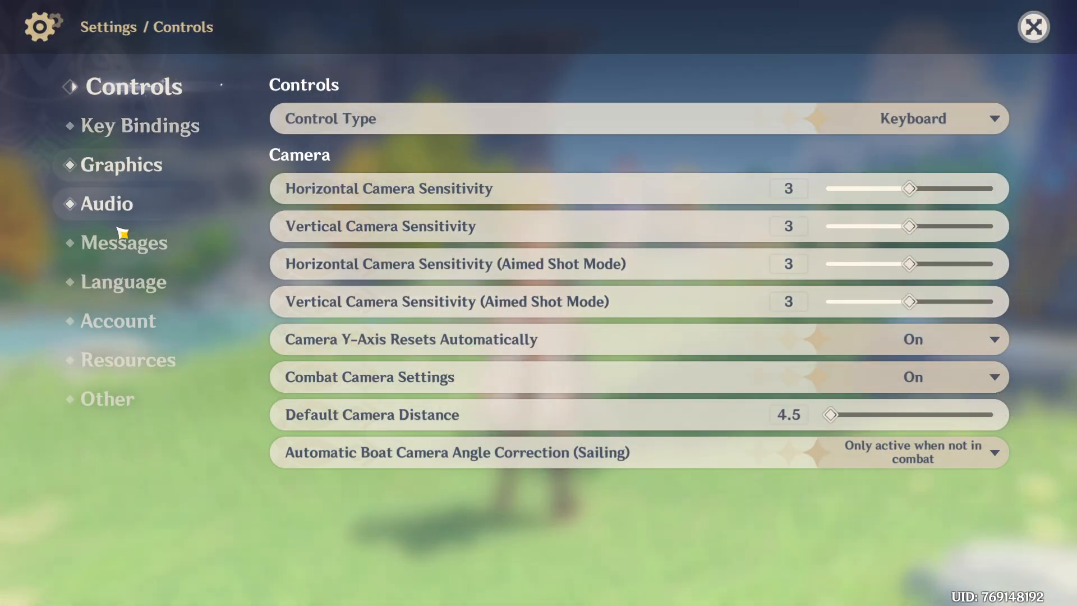
# Step: Show the Language settings page with game and voice-over language set to English
pyautogui.click(137, 282)
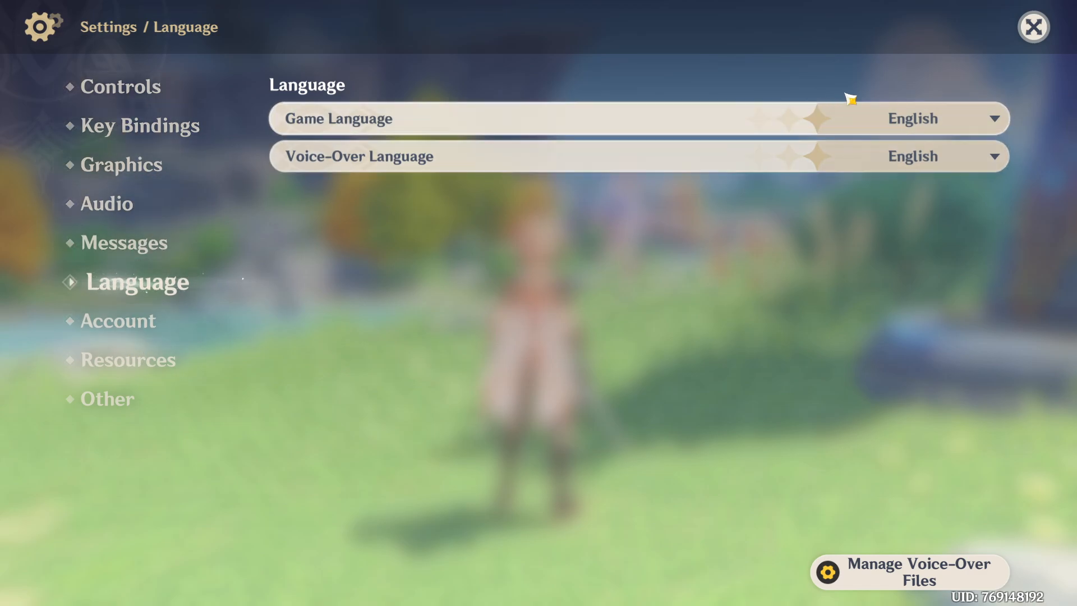
pyautogui.click(990, 118)
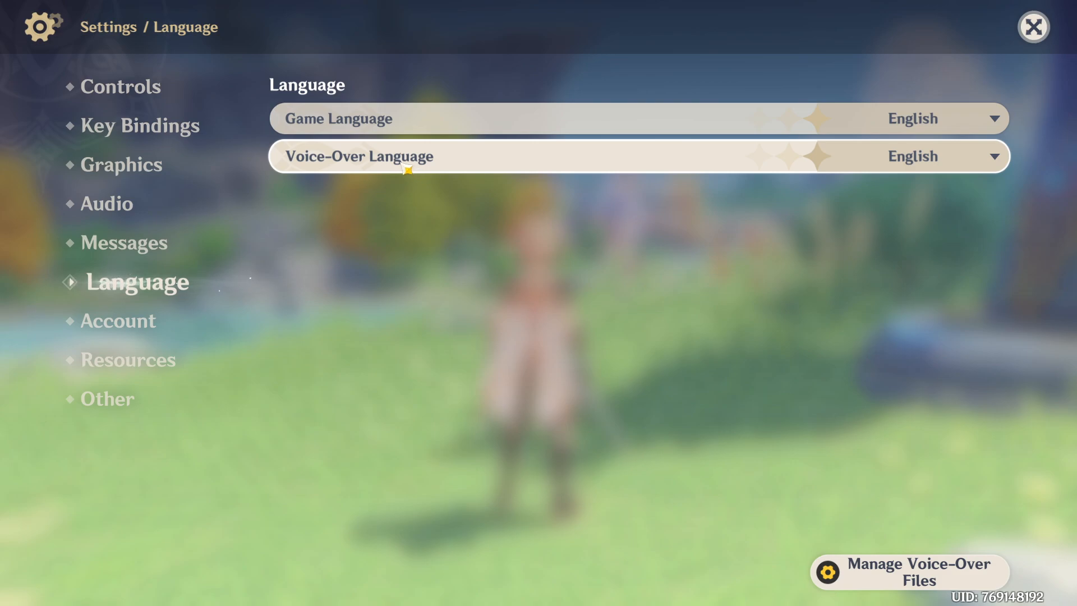
pyautogui.moveTo(902, 170)
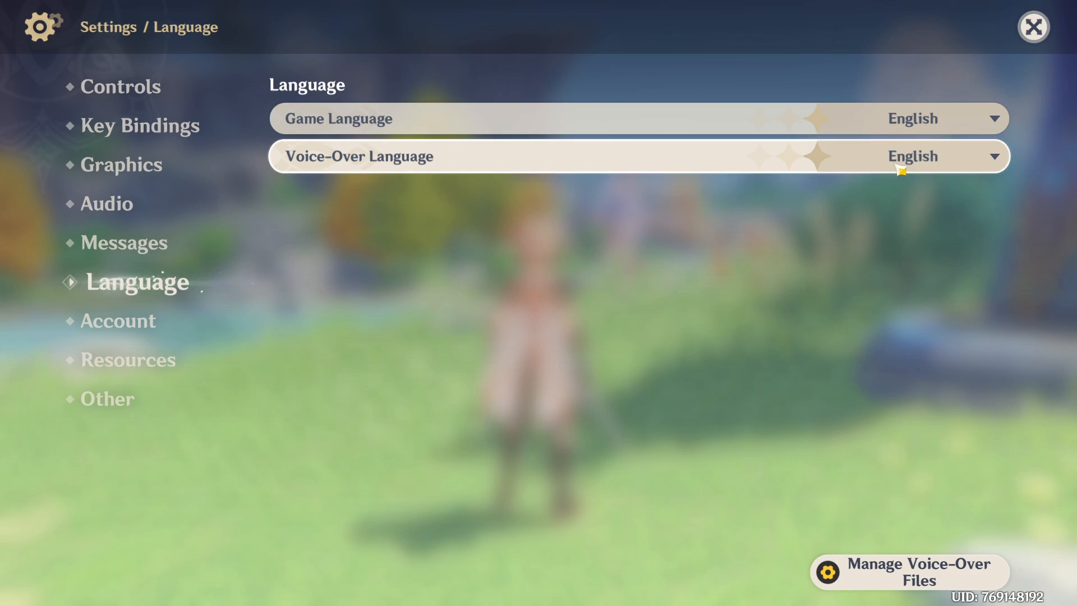
# Step: List the voice-over language choices: Chinese, English, Japanese and Korean with download sizes
pyautogui.click(912, 155)
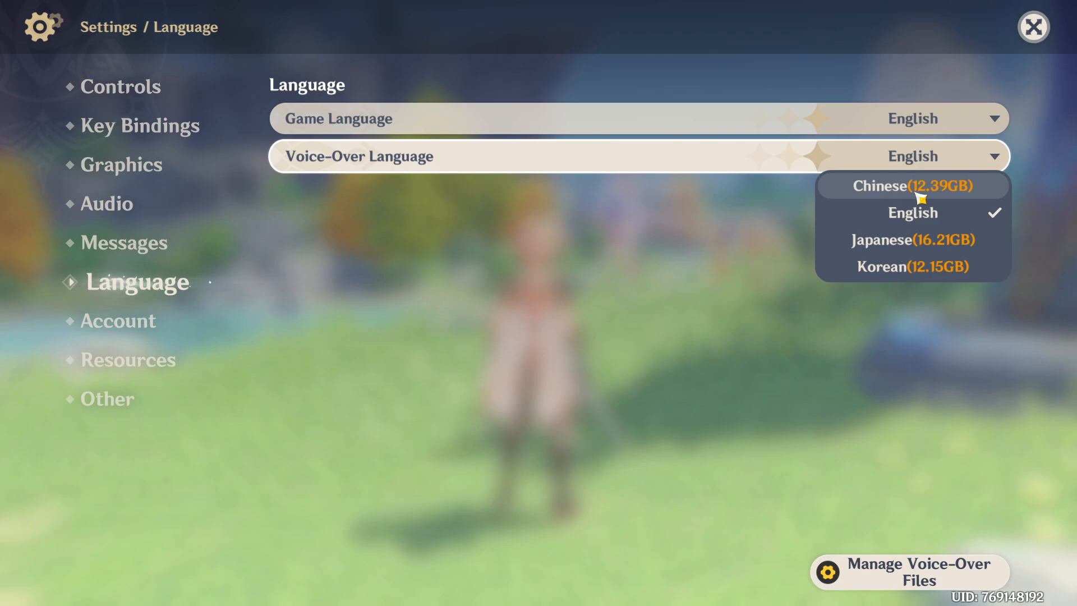
pyautogui.moveTo(912, 239)
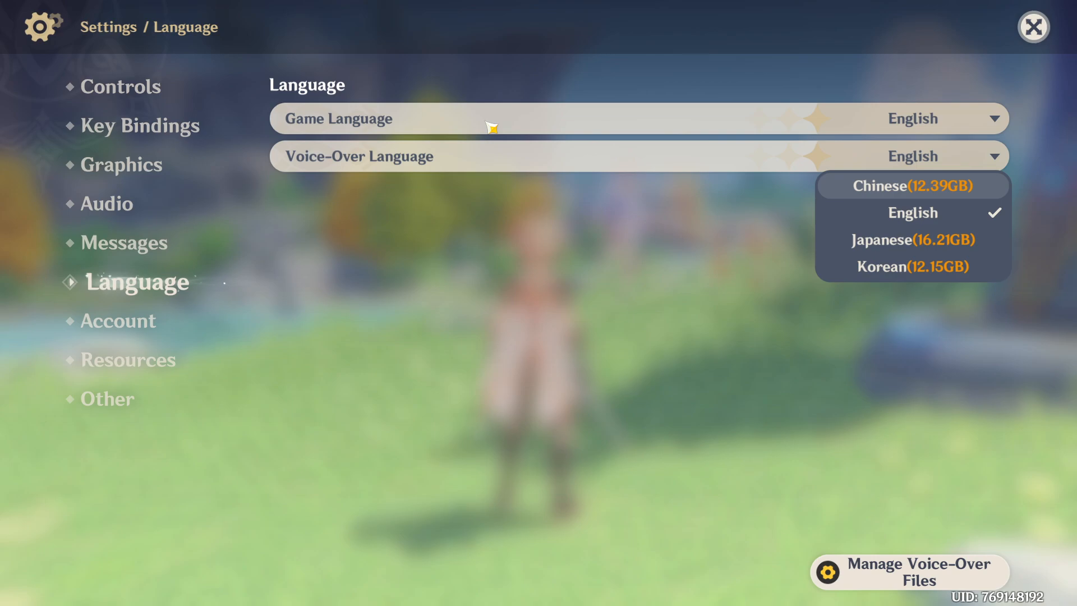
pyautogui.moveTo(485, 127)
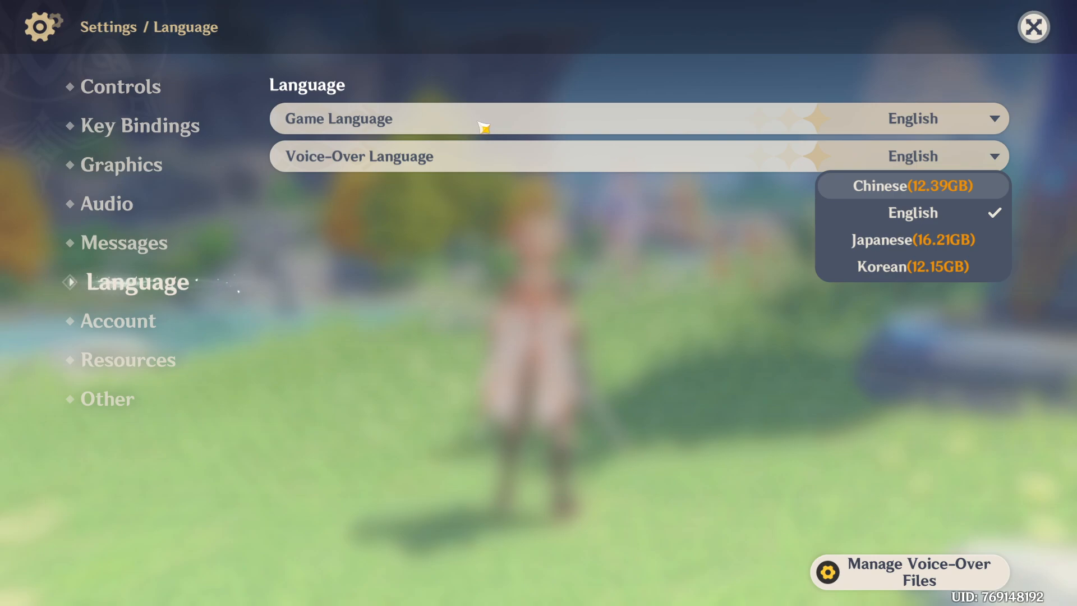
pyautogui.moveTo(452, 179)
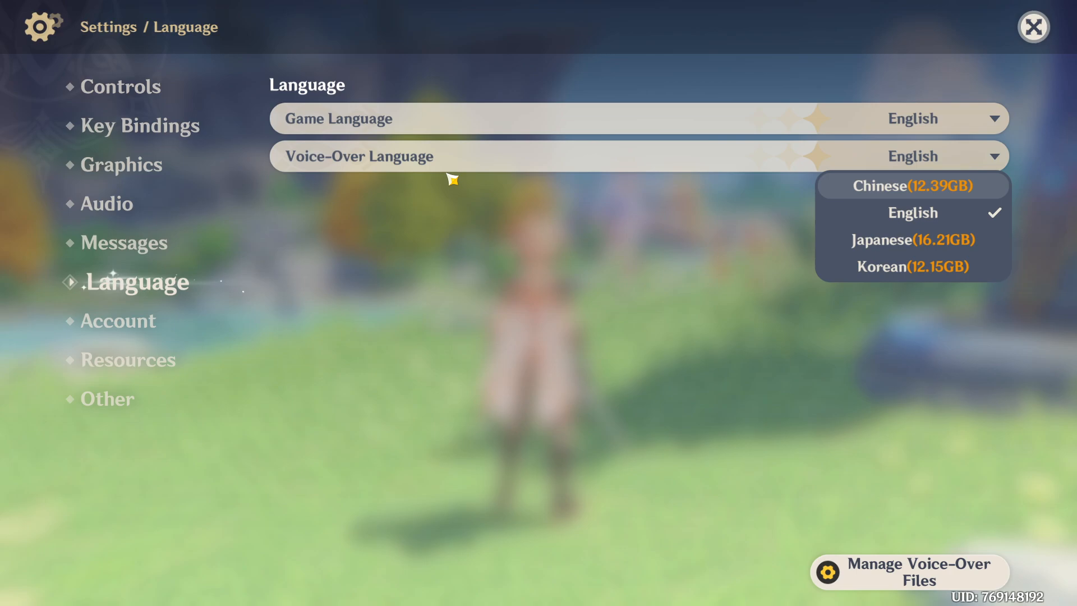